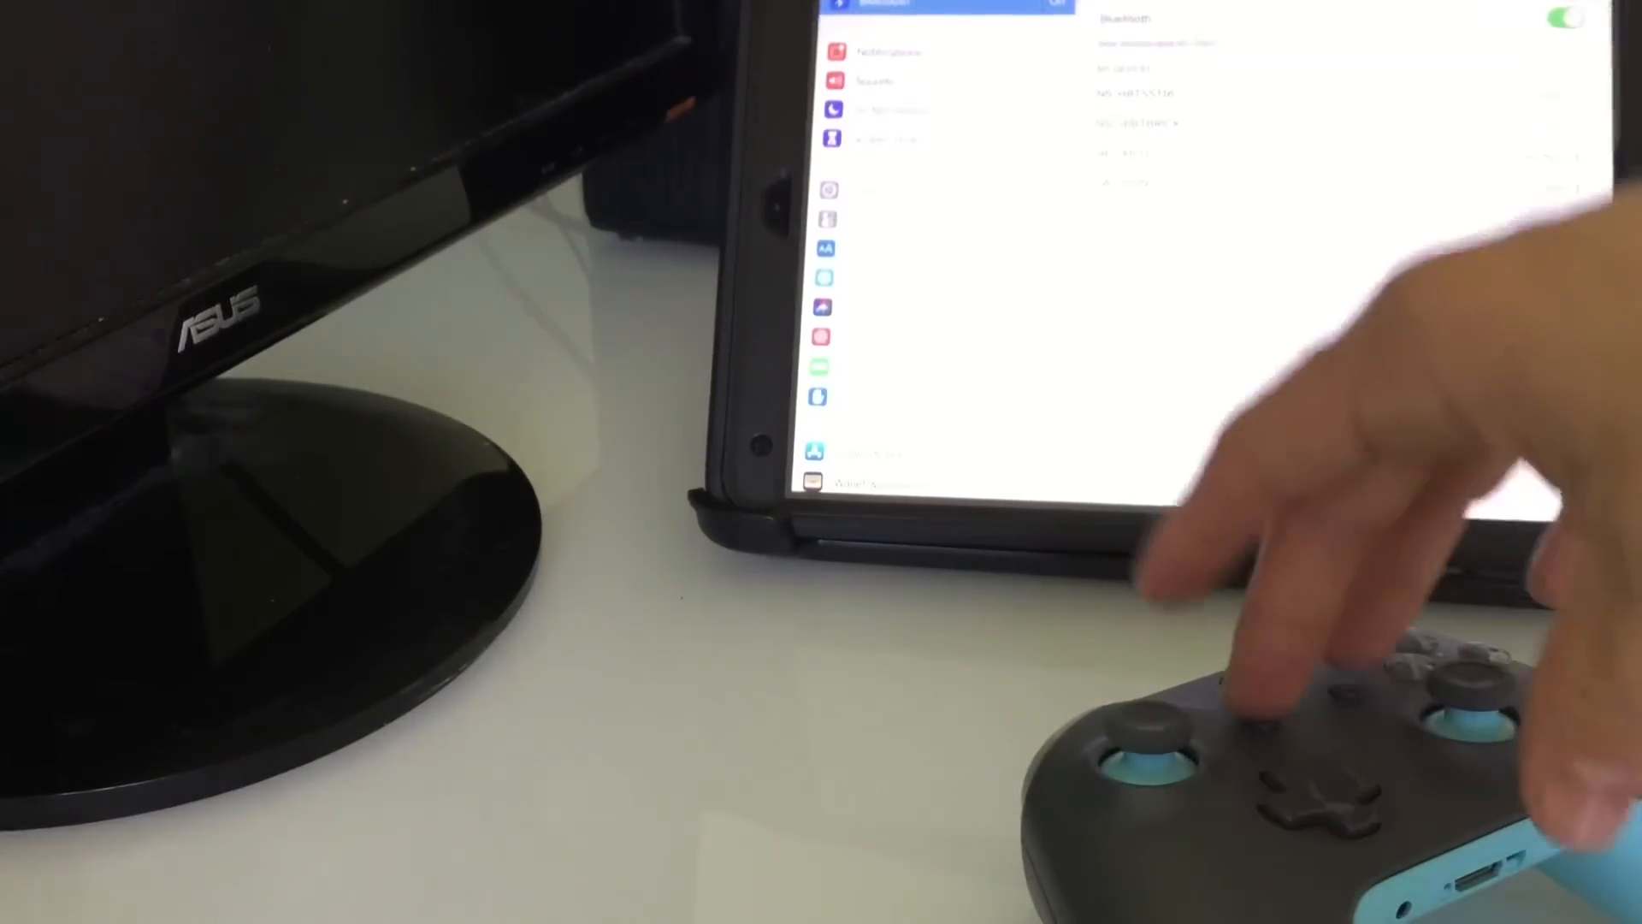
- Power on the Xbox controller beside the iPad while the Bluetooth page stays open
{"action": "left_click", "coordinate": [1257, 691]}
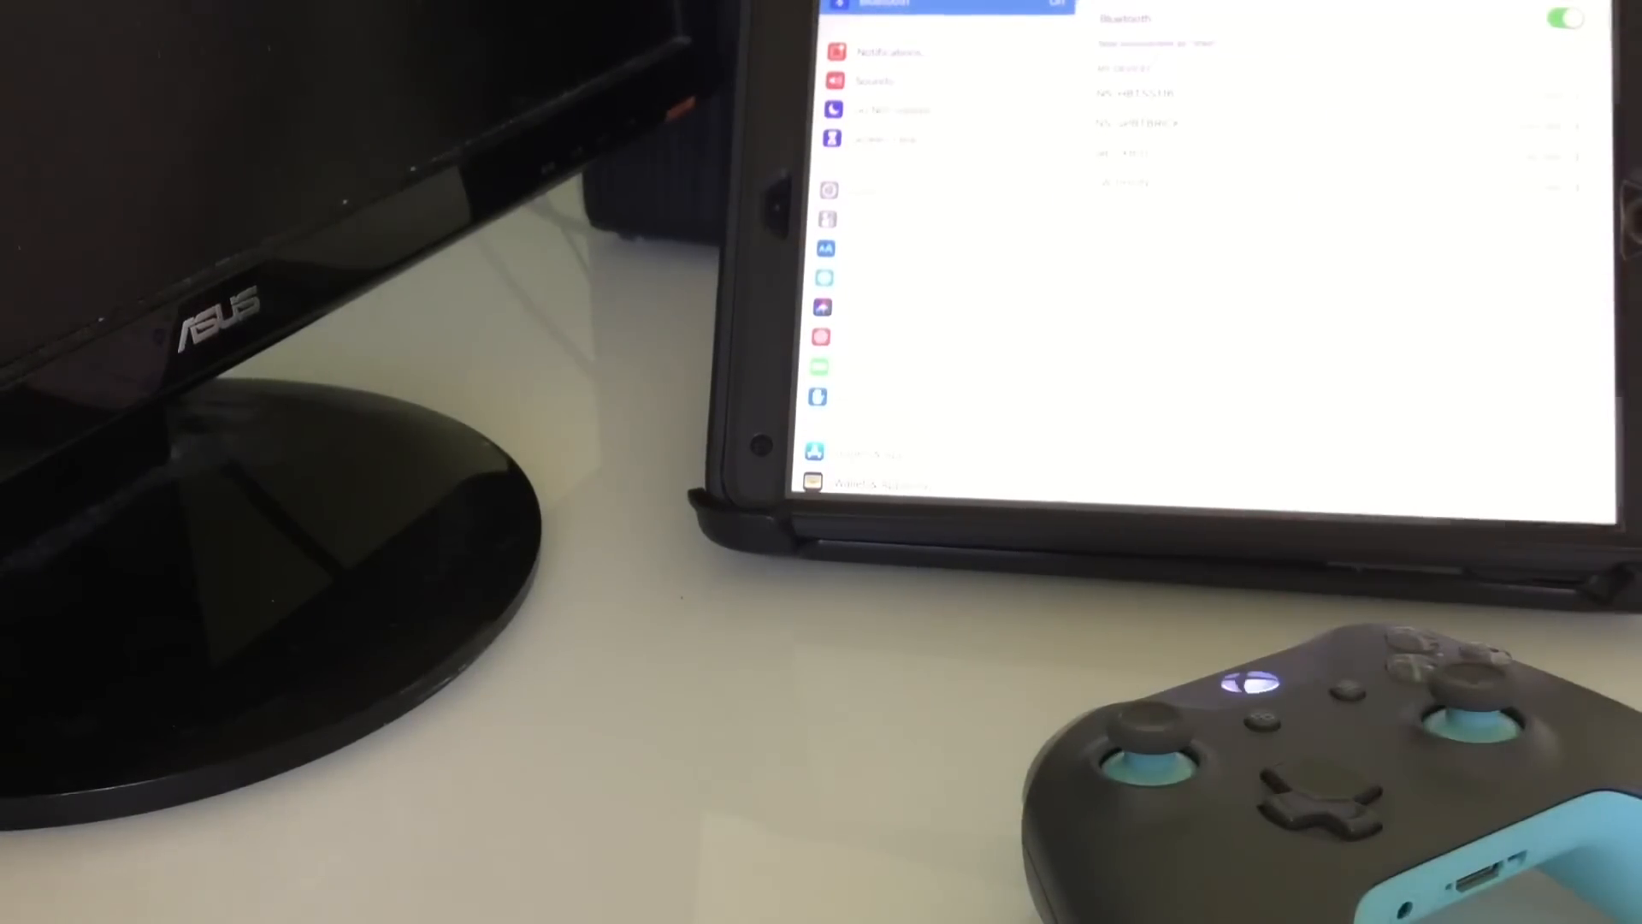